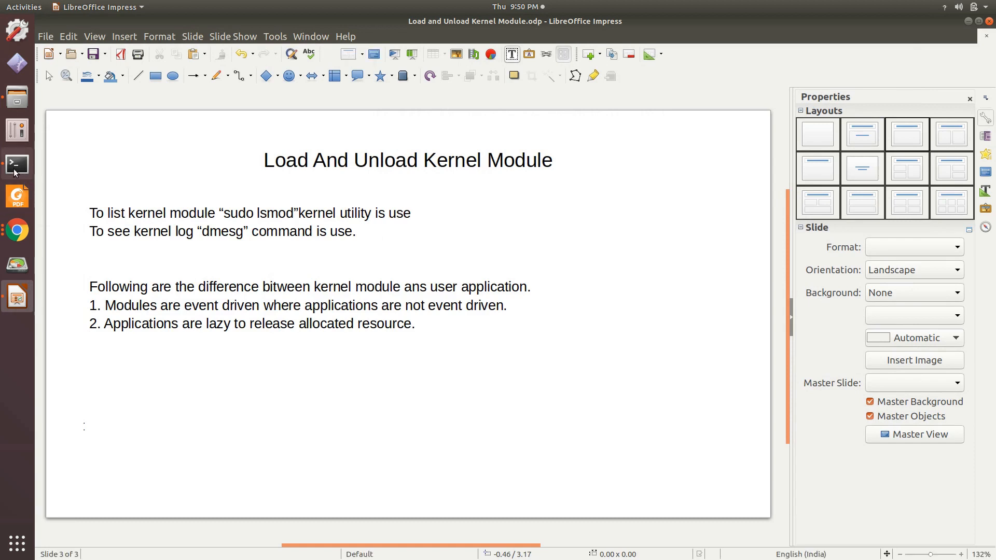
- Switch from the kernel-module slide to the terminal showing the pesudo_char build files
{"action": "left_click", "coordinate": [16, 164]}
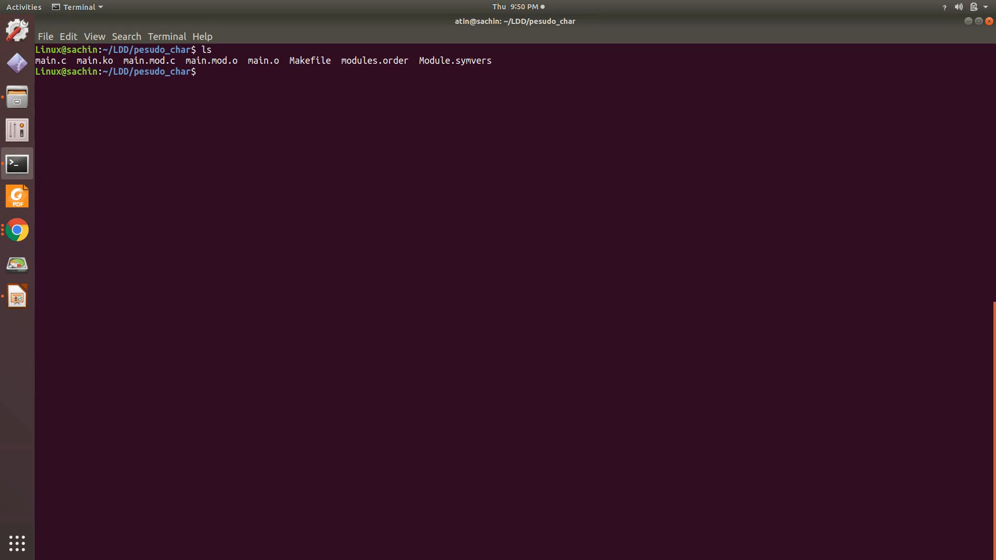
- Load the compiled module with sudo insmod main.ko
{"action": "type", "text": "sodo"}
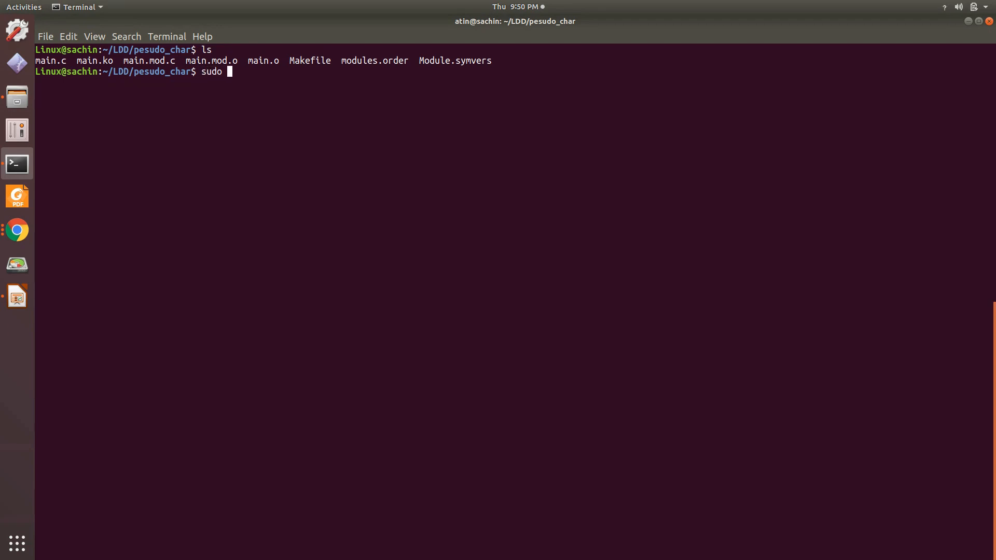
{"action": "type", "text": "insmo"}
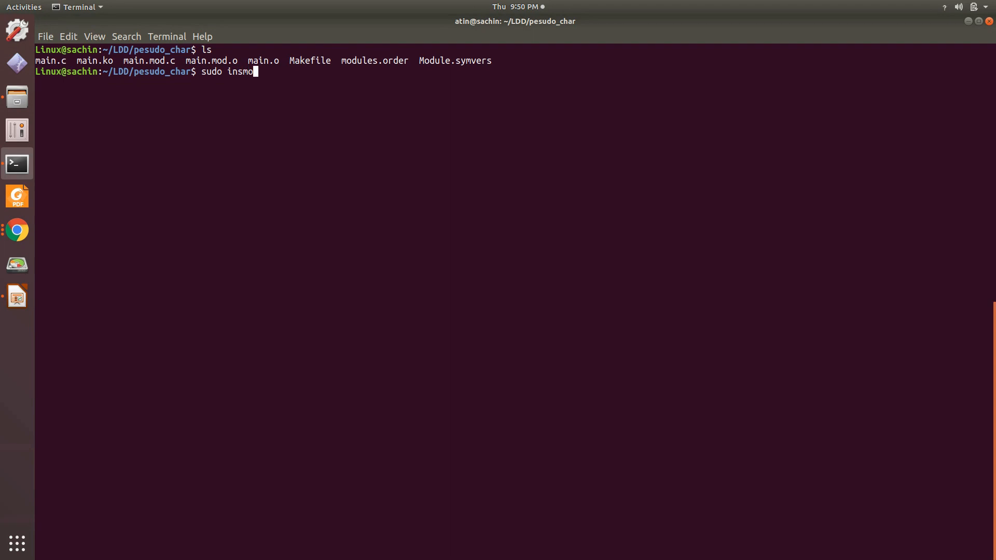
{"action": "type", "text": "mai"}
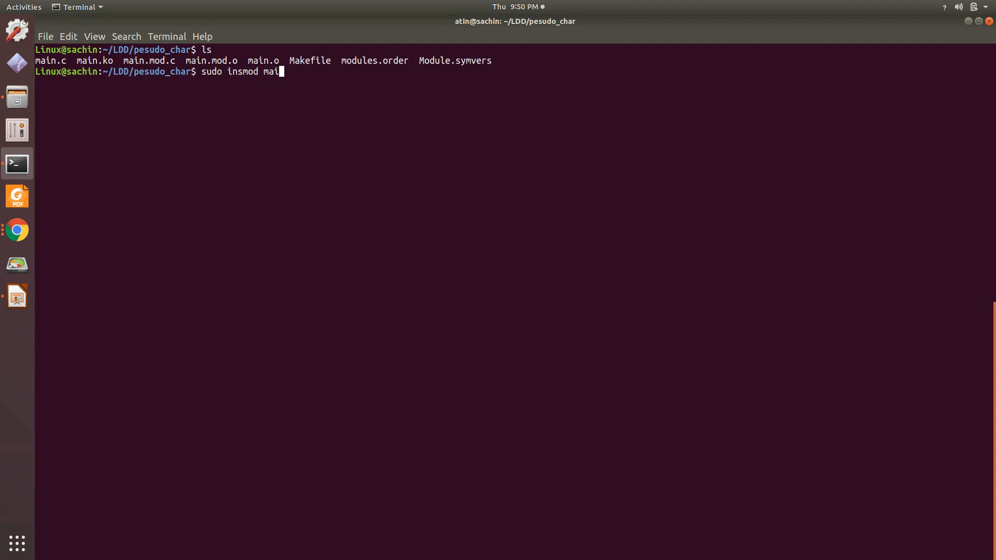
{"action": "type", "text": "n.k"}
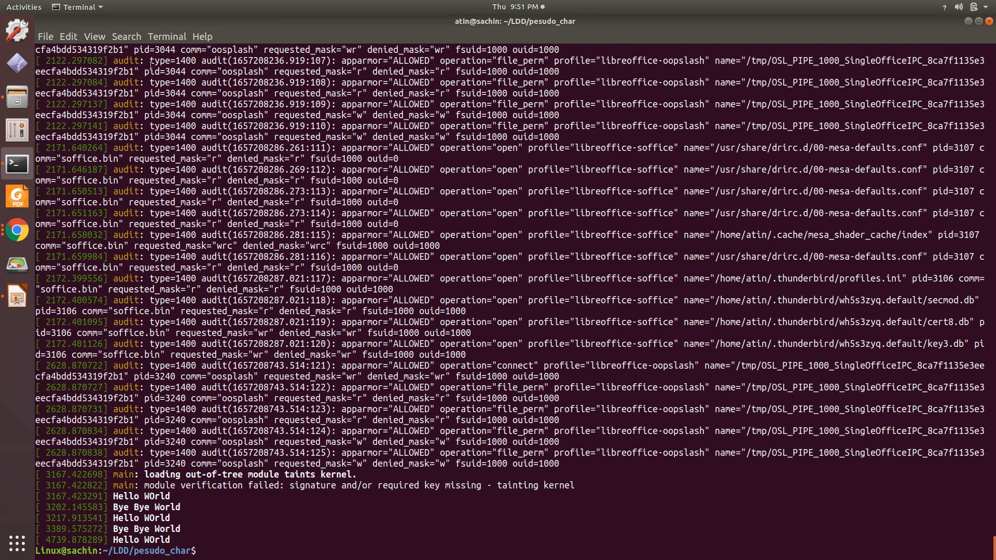
{"action": "mouse_move", "coordinate": [125, 525]}
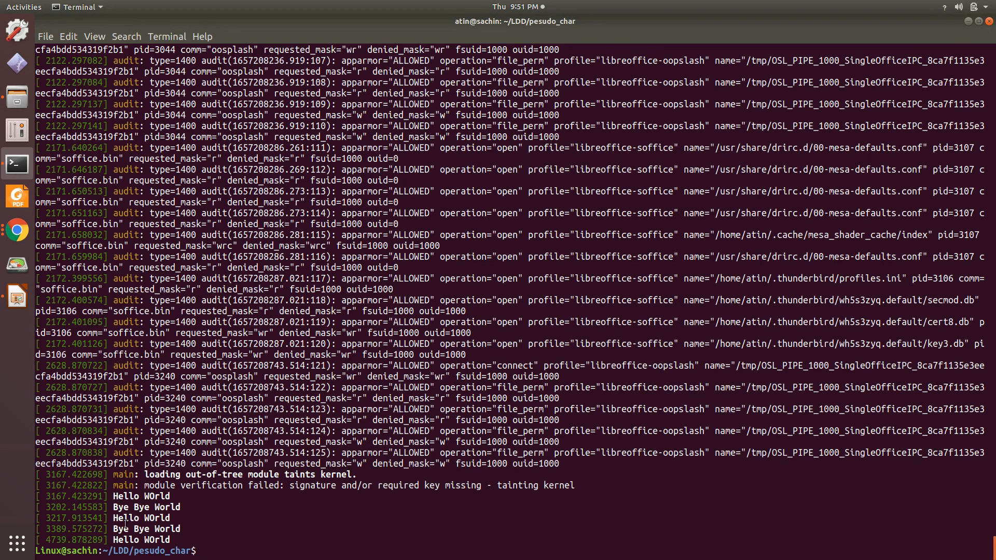
- Highlight the newest Hello WOrld line in the kernel log
{"action": "double_click", "coordinate": [138, 540]}
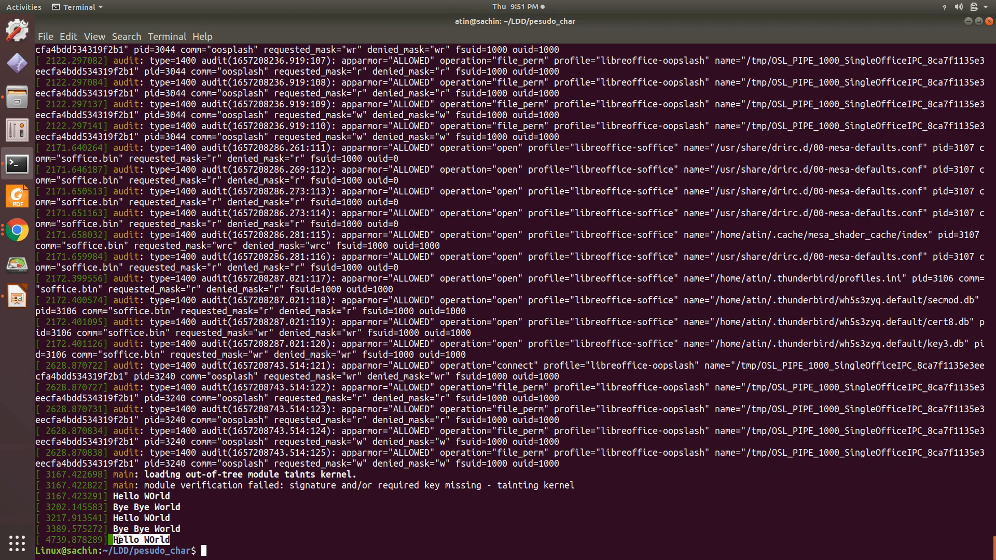
- Unload the module with sudo rmmod main and highlight the Bye Bye World log line
{"action": "type", "text": "sudo"}
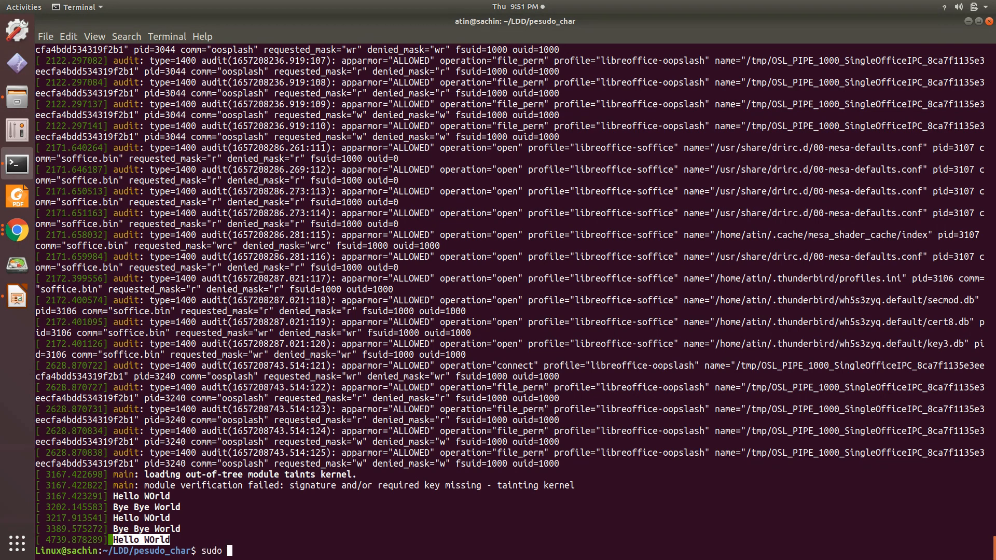
{"action": "type", "text": "rmmo"}
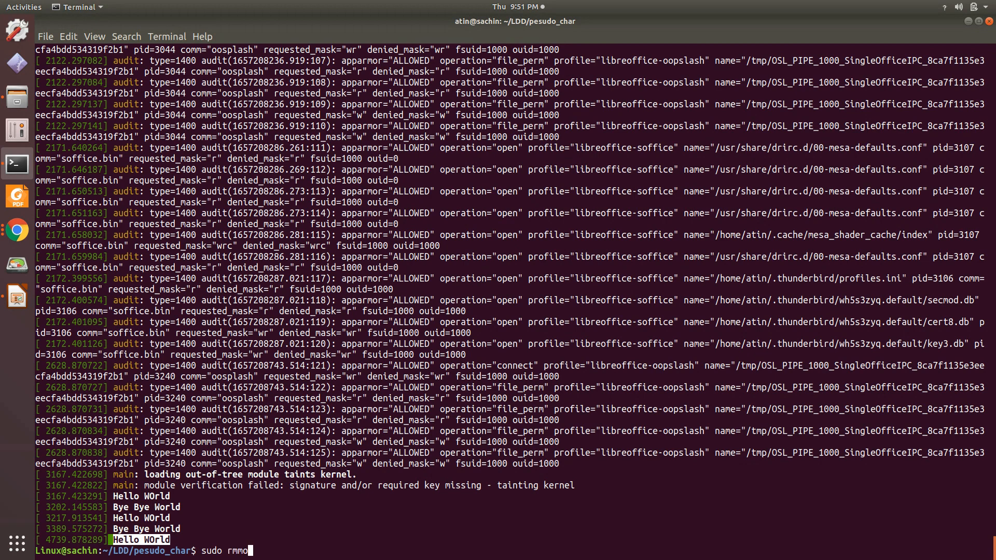
{"action": "type", "text": "d main"}
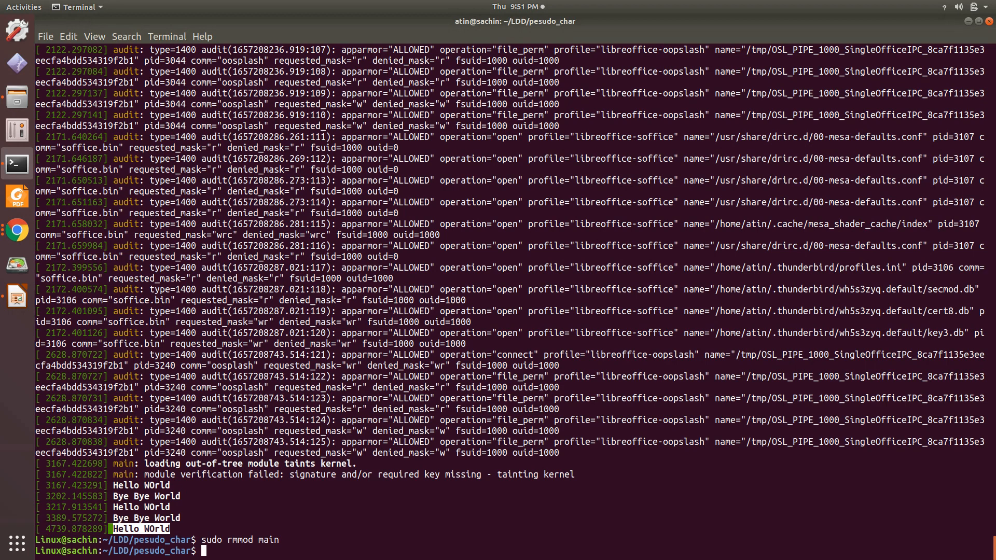
{"action": "key", "text": "Return"}
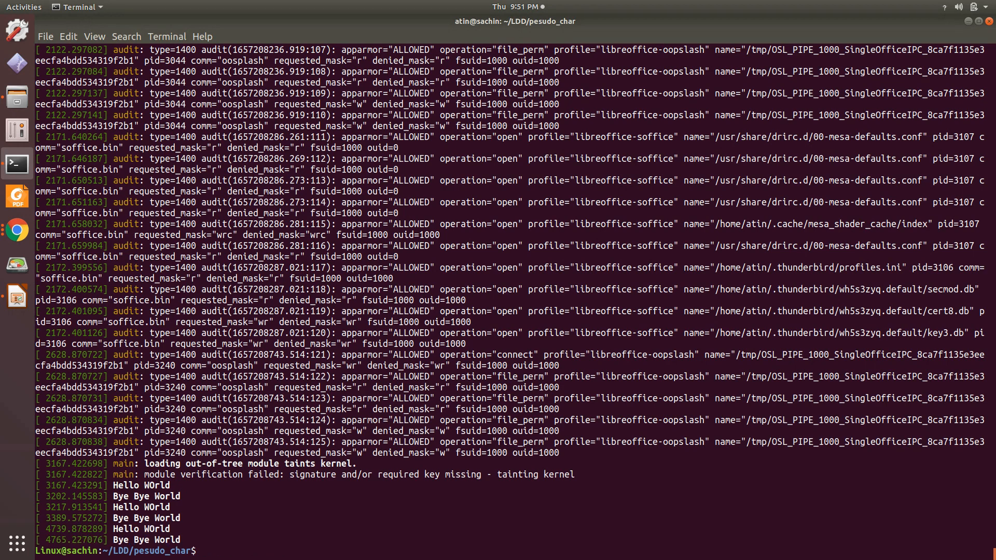
{"action": "double_click", "coordinate": [146, 540]}
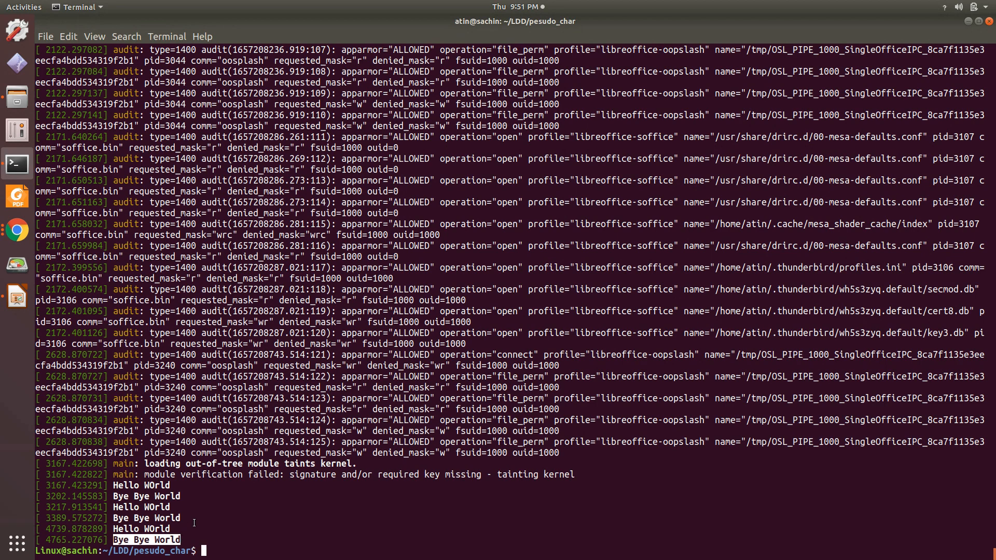